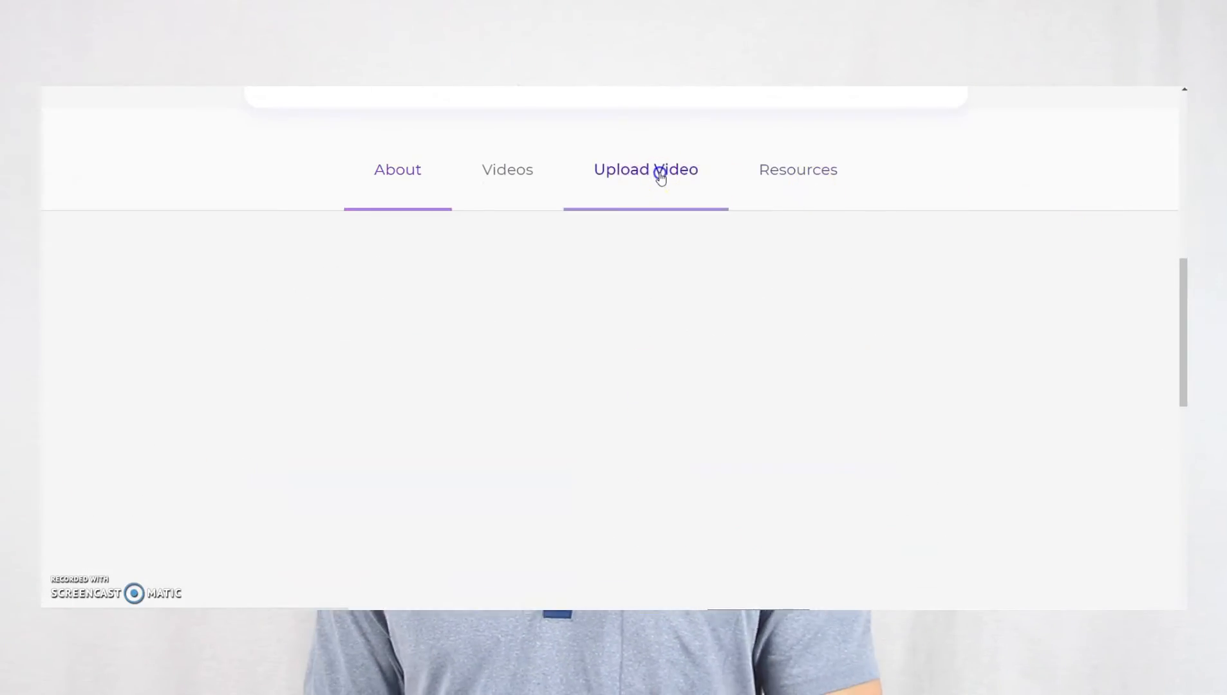
Navigate via the menu to Projects > Boat Project and scroll to the Upload Video form
click(645, 170)
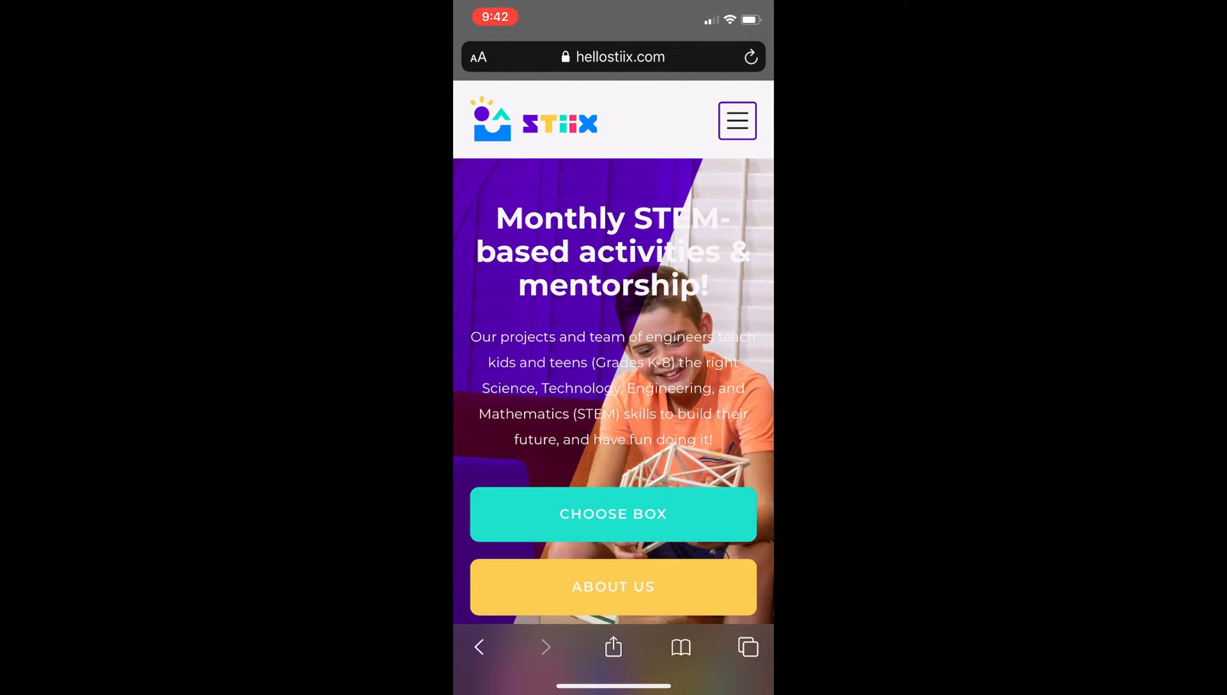
click(737, 120)
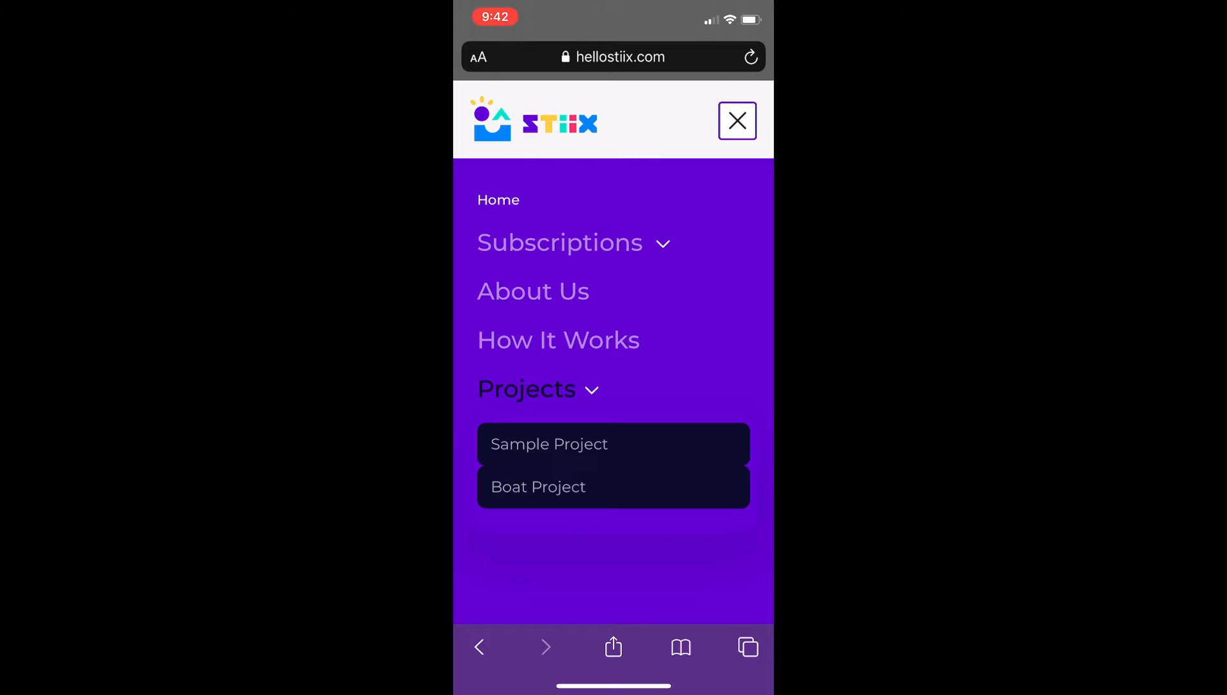
click(538, 487)
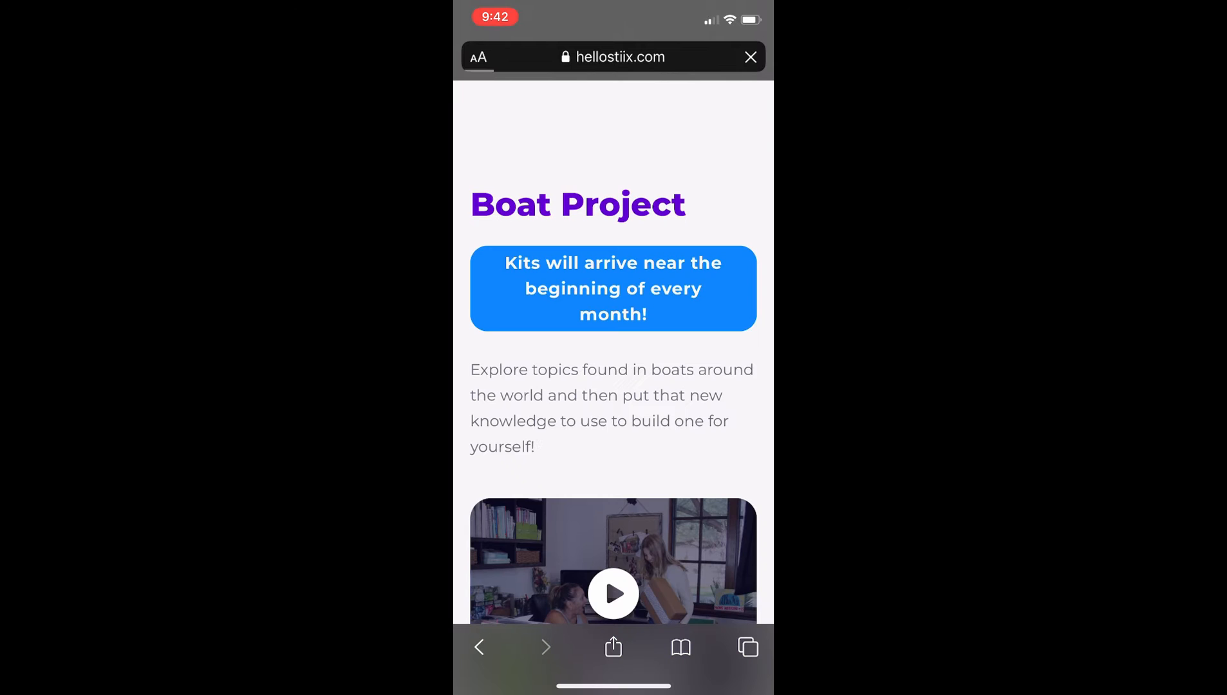
scroll(down, 3)
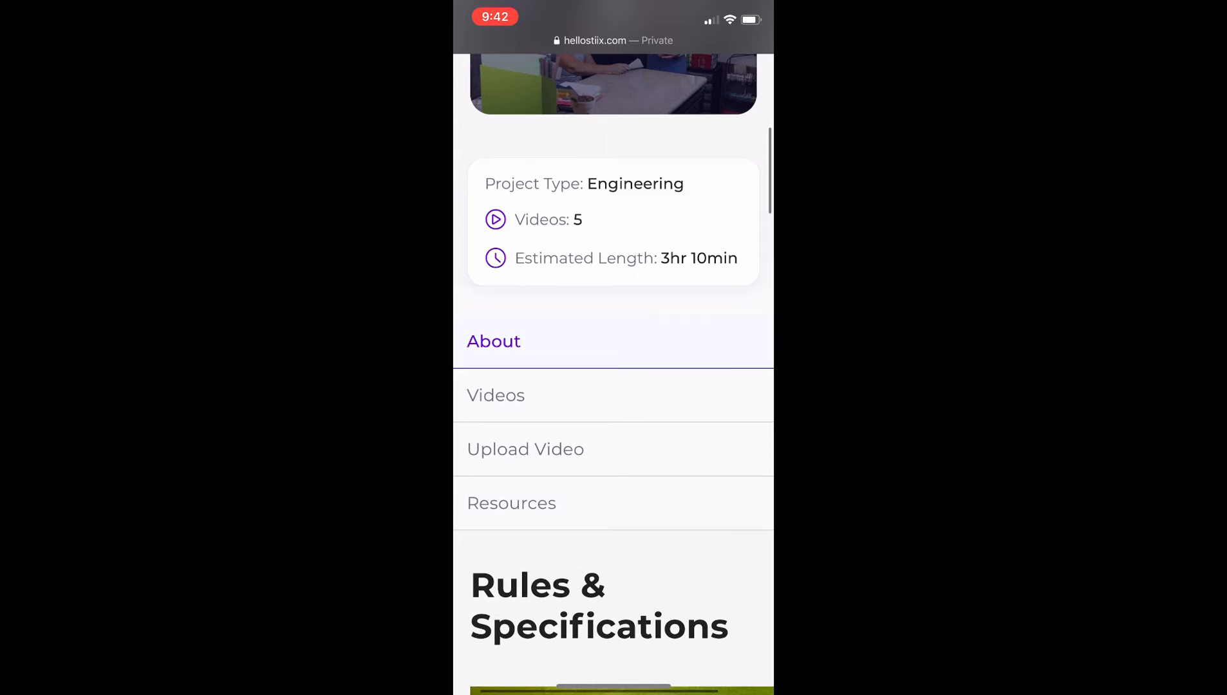
scroll(down, 3)
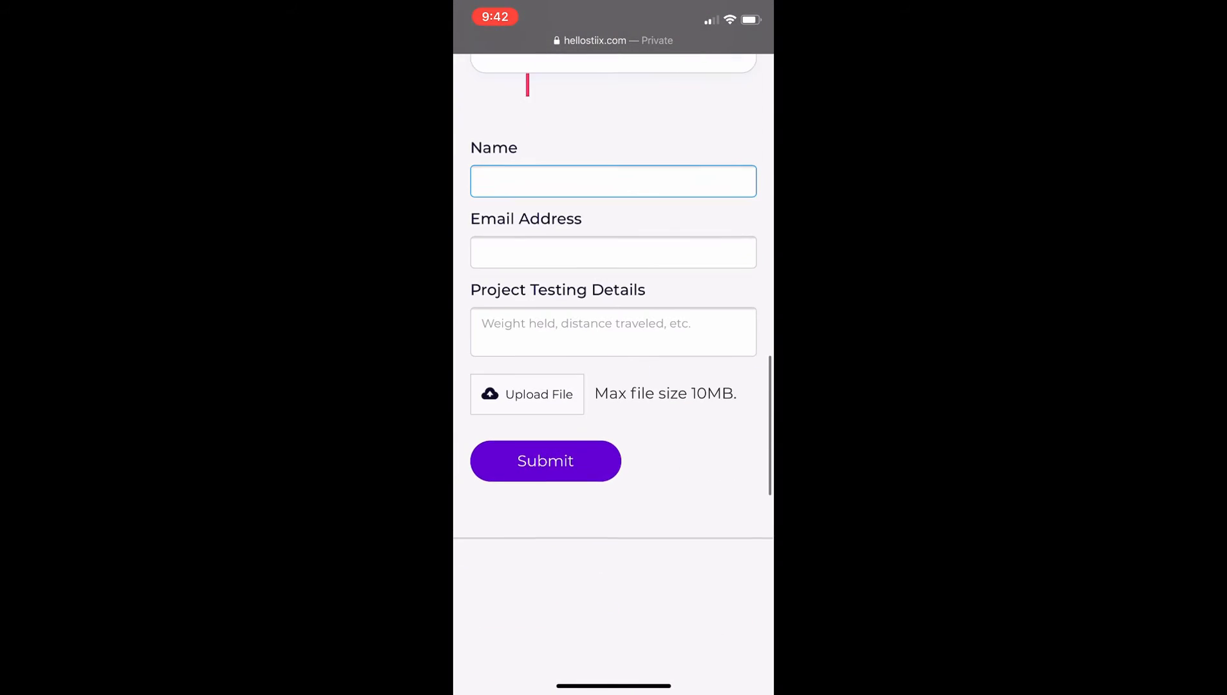
Attach a file via Upload File and fill in the name and email address
click(527, 394)
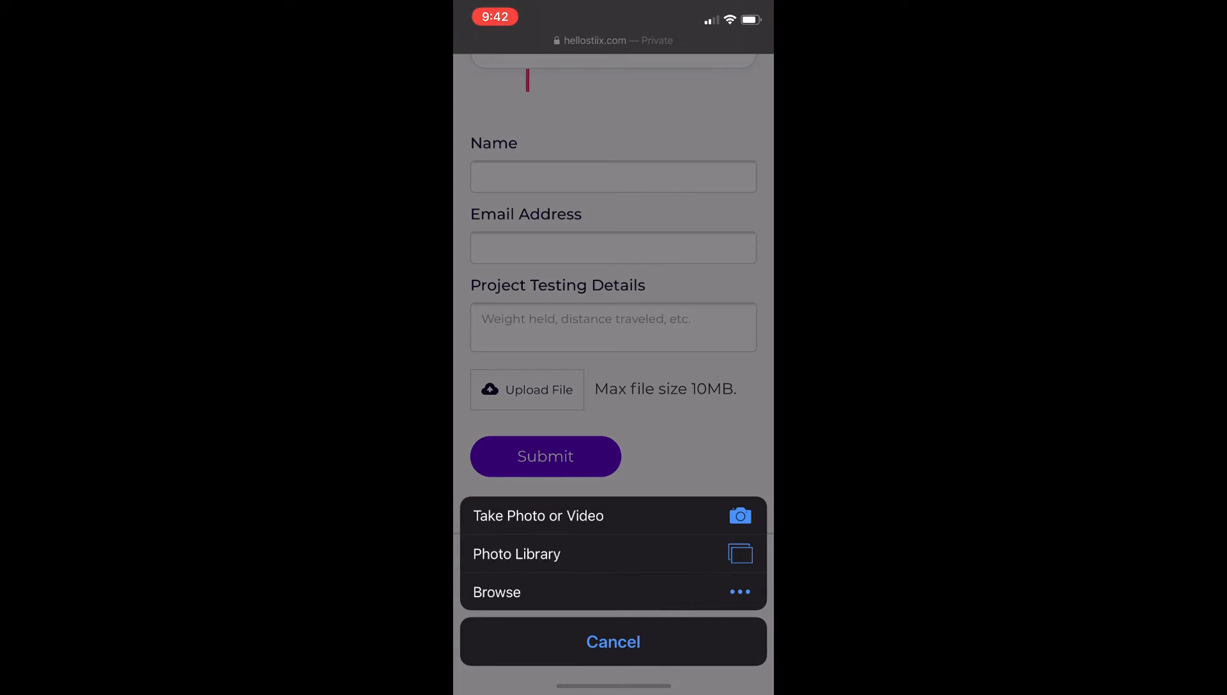
click(613, 643)
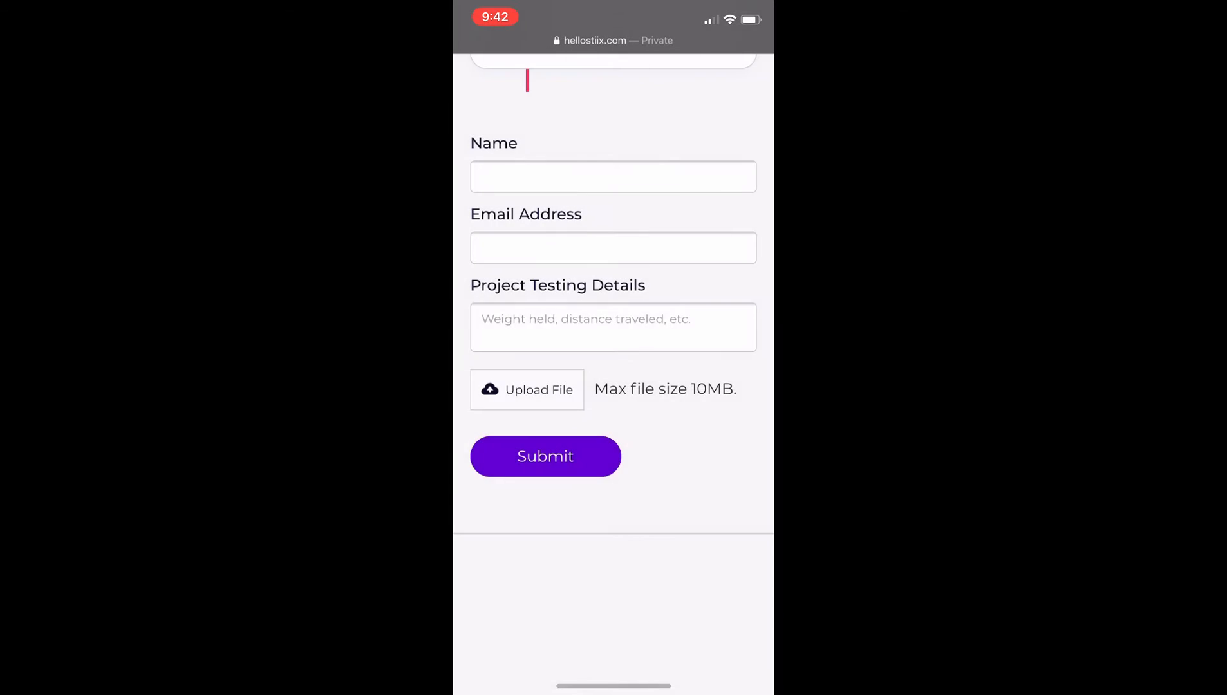
click(527, 389)
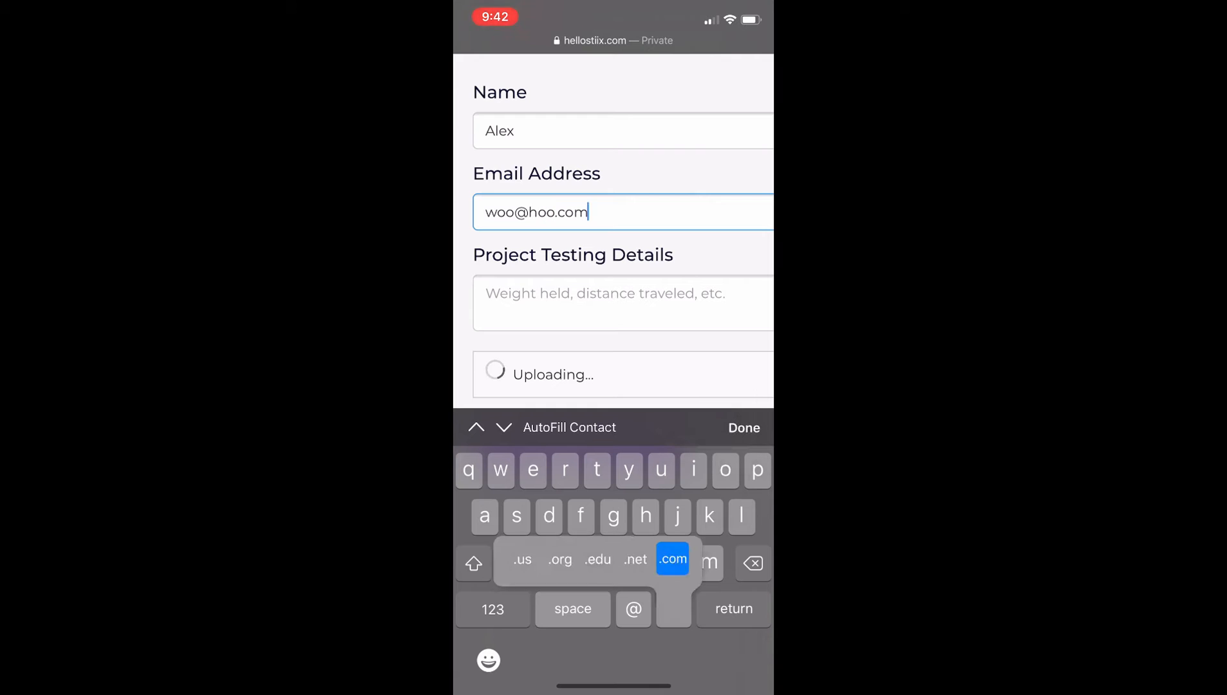
Enter 1000000 lbs as the testing details and submit to get the thank-you confirmation
text(1000000 lbs)
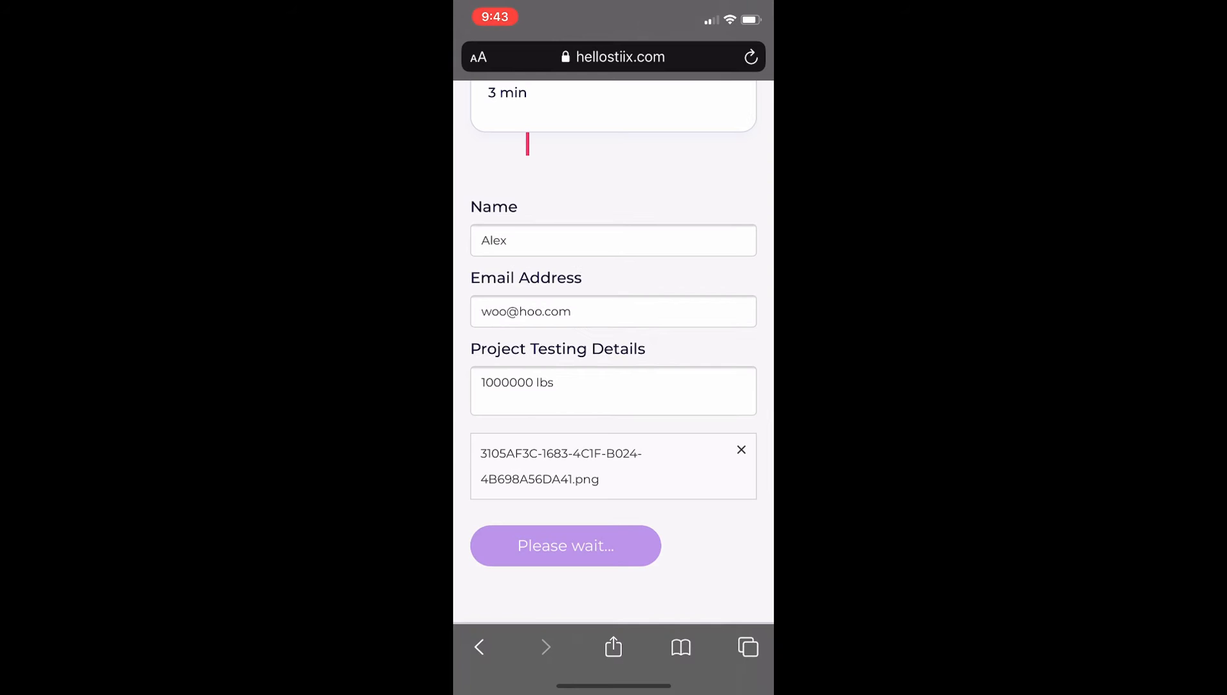
click(565, 546)
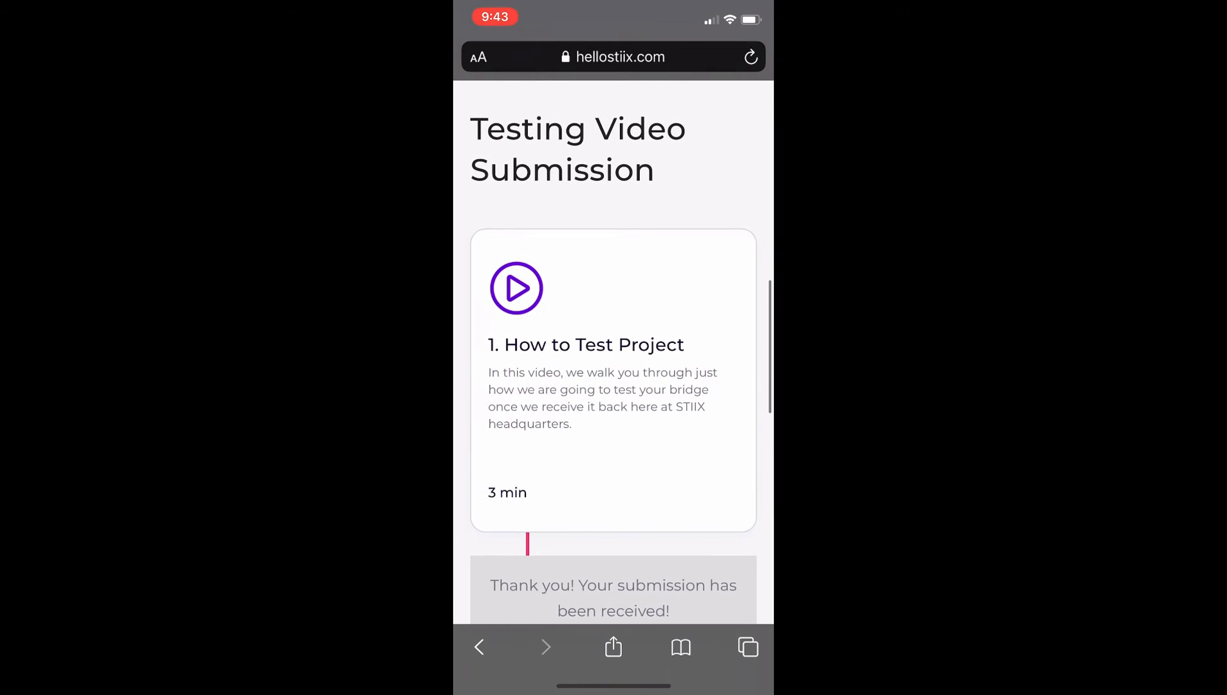